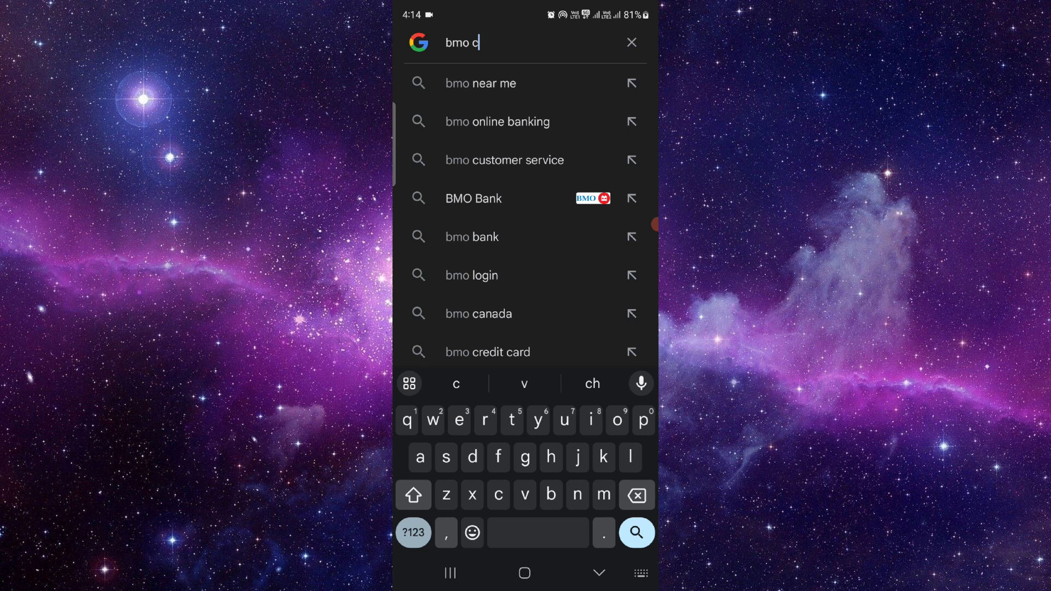
Pick the 'bmo credit card' suggestion to show Google results for it
{"action": "left_click", "coordinate": [488, 352]}
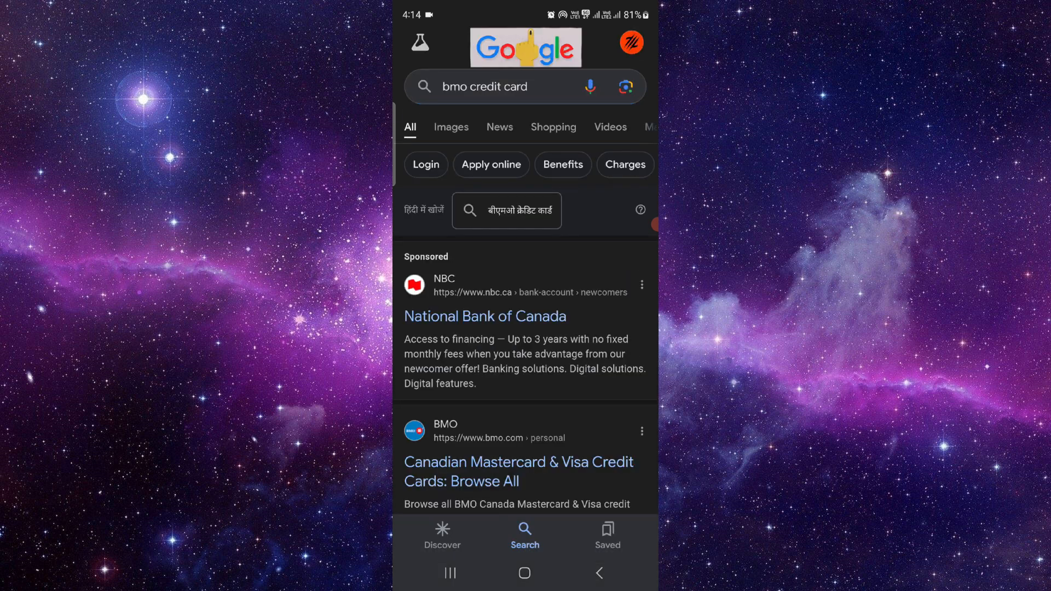
Open BMO's 'All cards' page, scroll to the eclipse rise Visa, then go home
{"action": "left_click", "coordinate": [517, 471]}
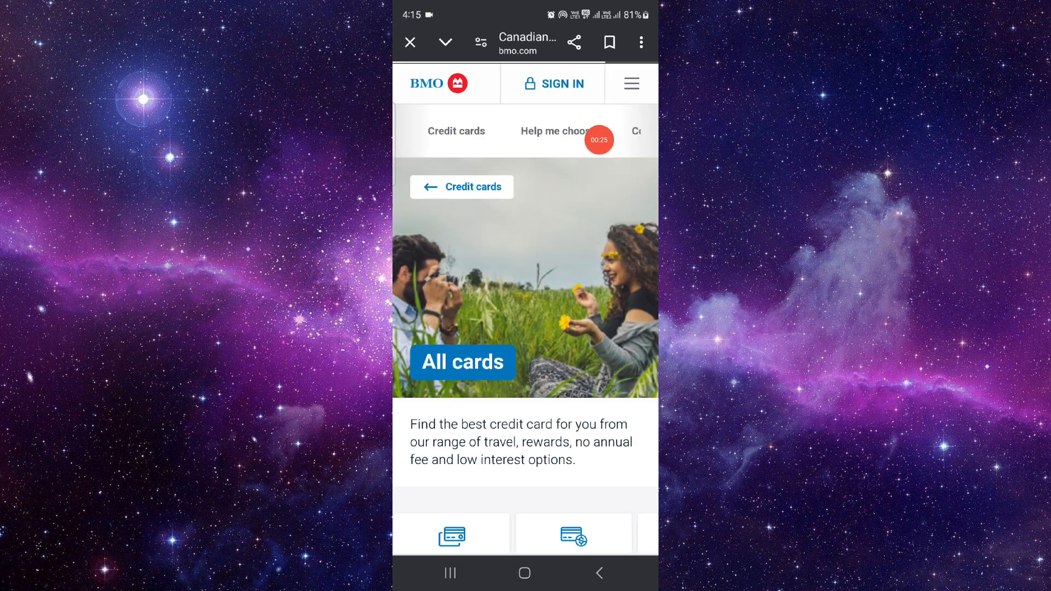
{"action": "scroll", "scroll_direction": "down", "scroll_amount": 3}
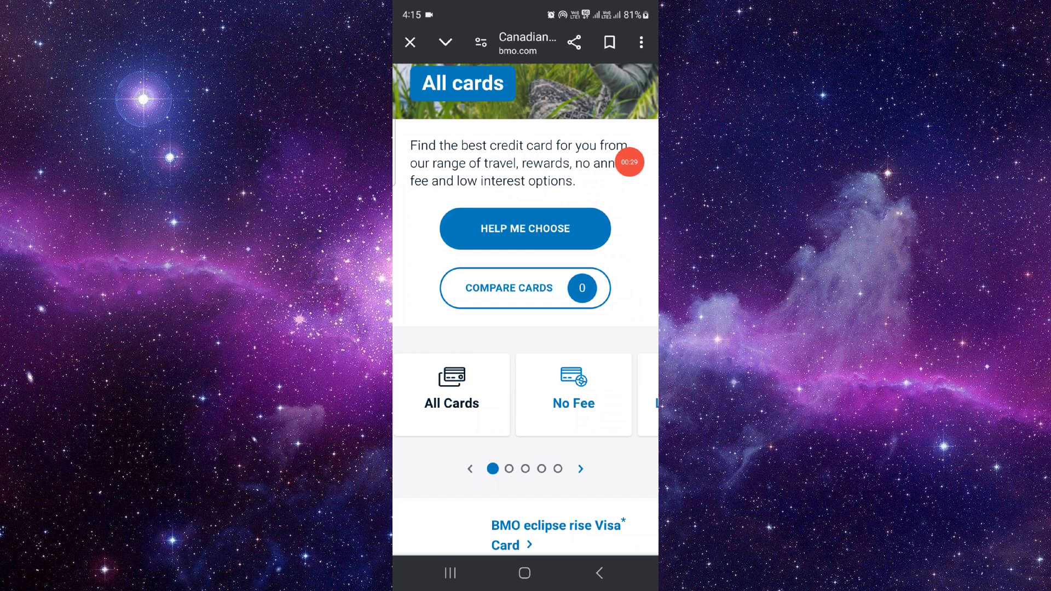
{"action": "scroll", "scroll_direction": "down", "scroll_amount": 3}
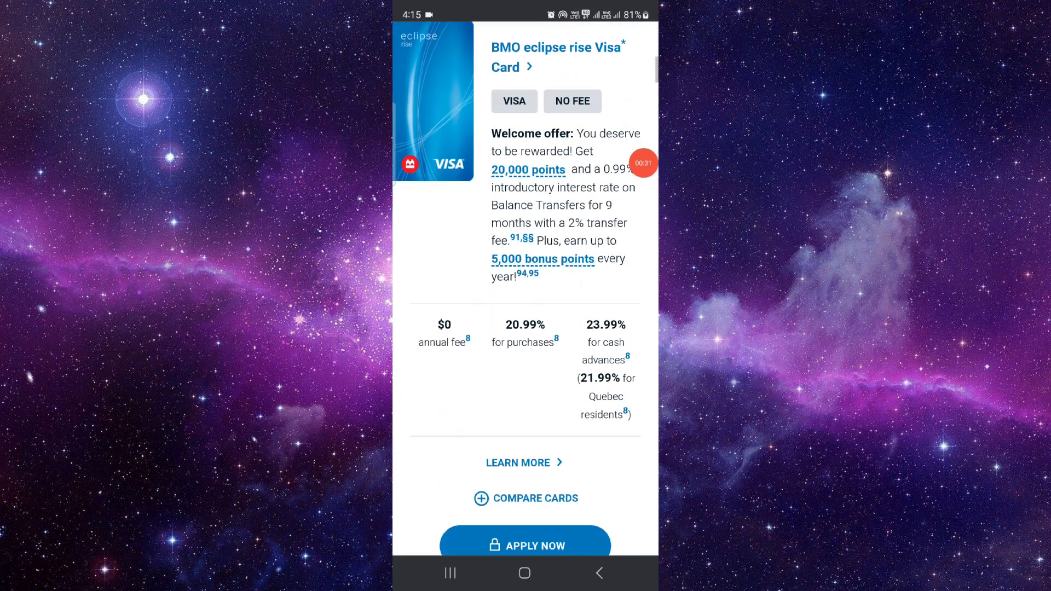
{"action": "left_click", "coordinate": [525, 573]}
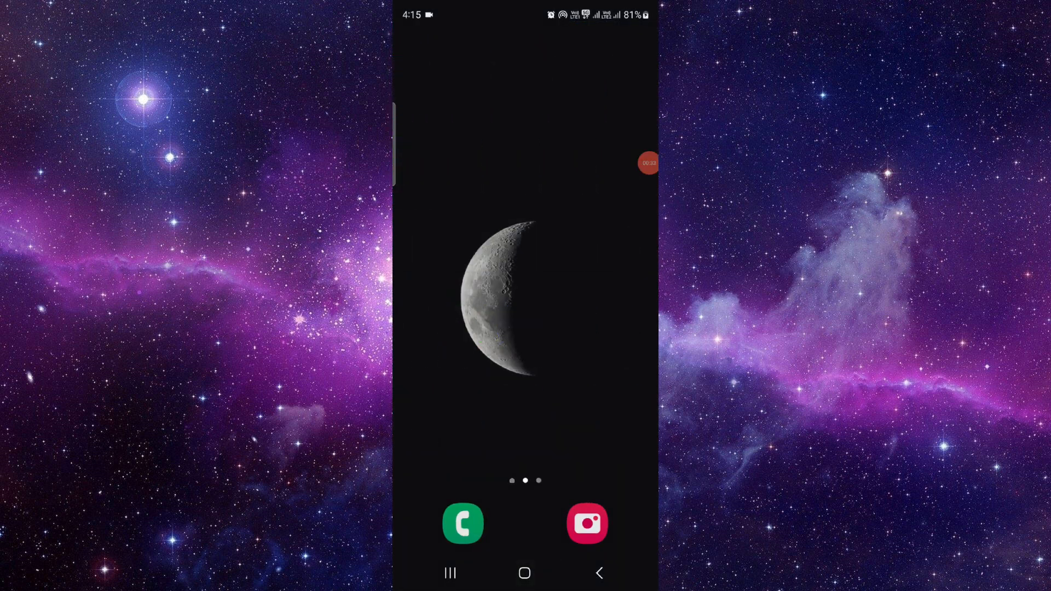